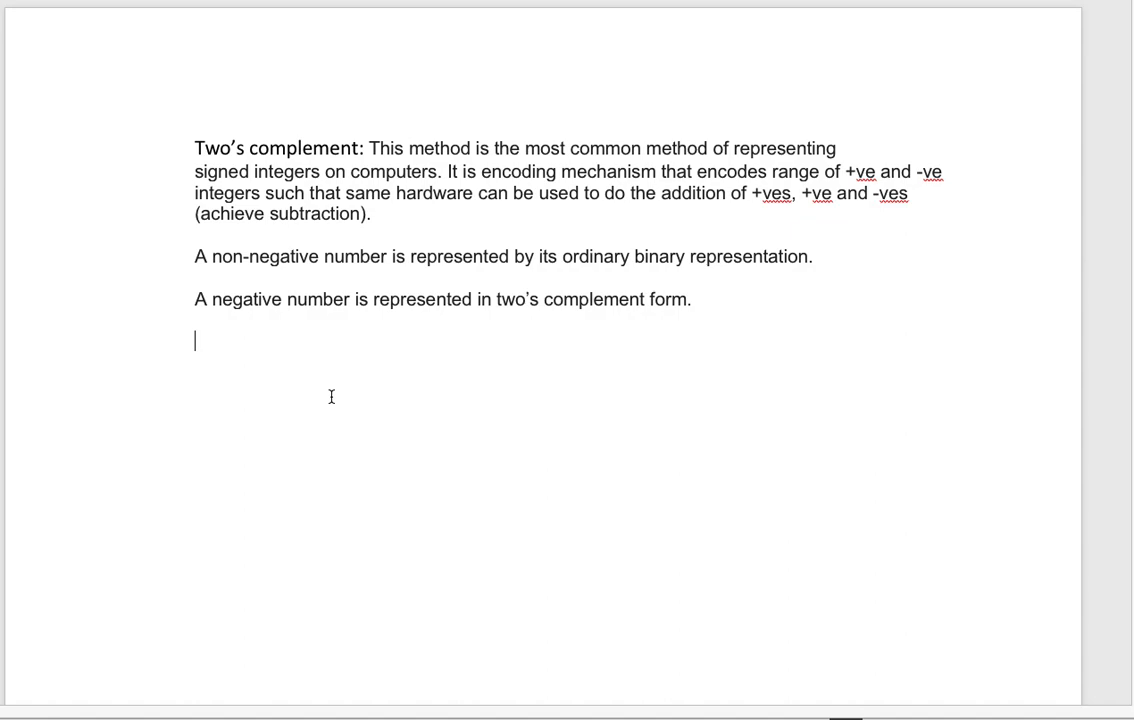
# Step: Write the example line "2: 0 0 1 0" and start a new line for the next example
pyautogui.write('2')
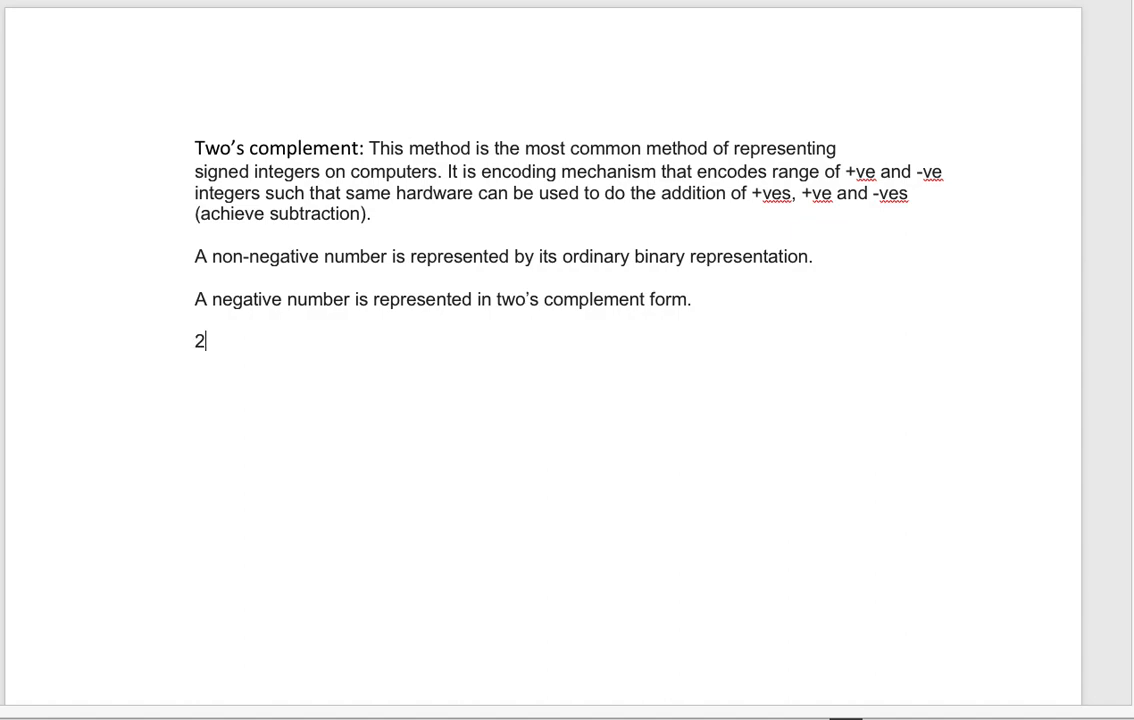
pyautogui.write(':')
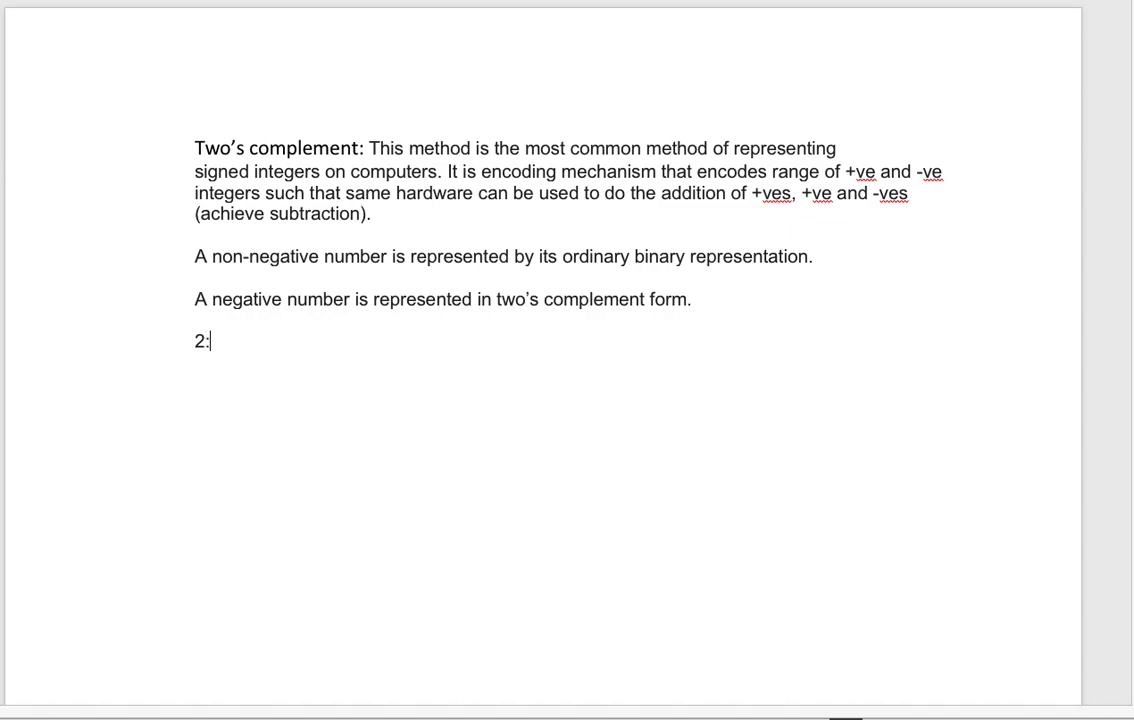
pyautogui.write('0 0')
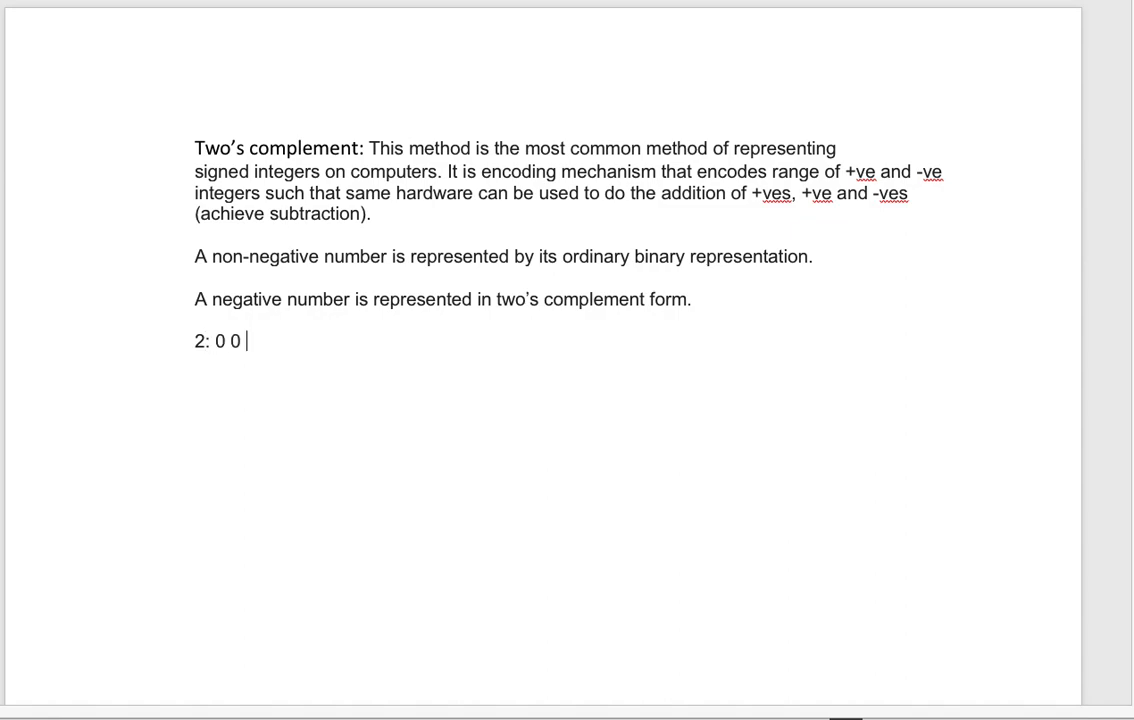
pyautogui.write('10')
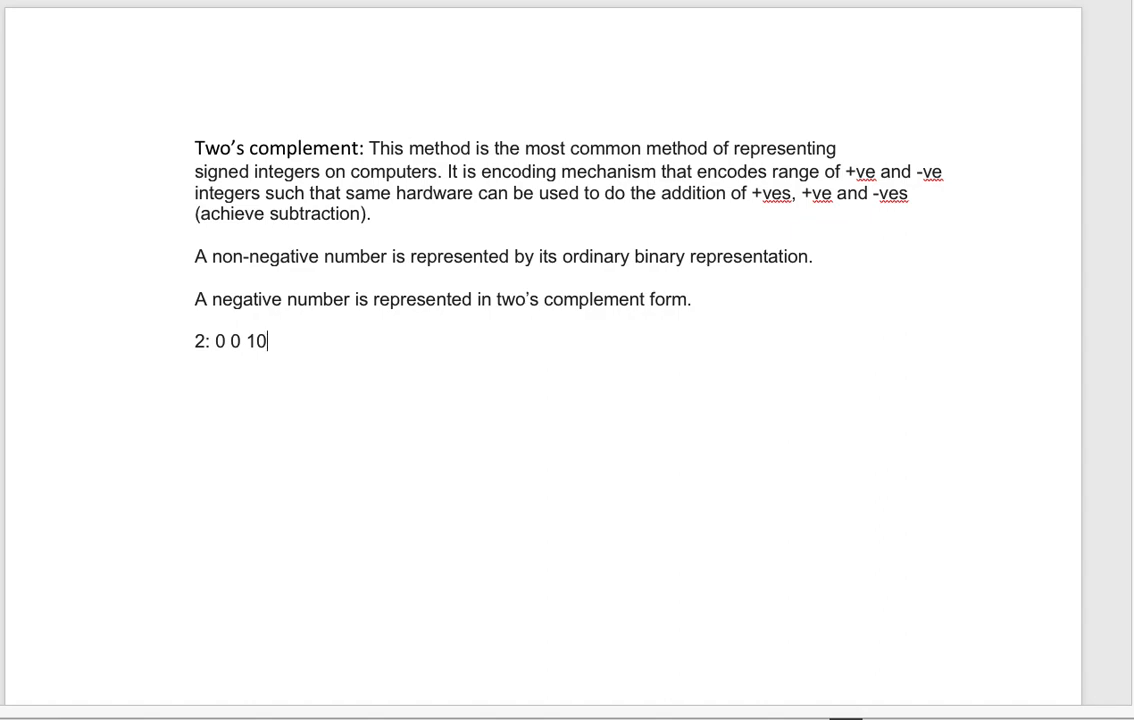
pyautogui.write('" "')
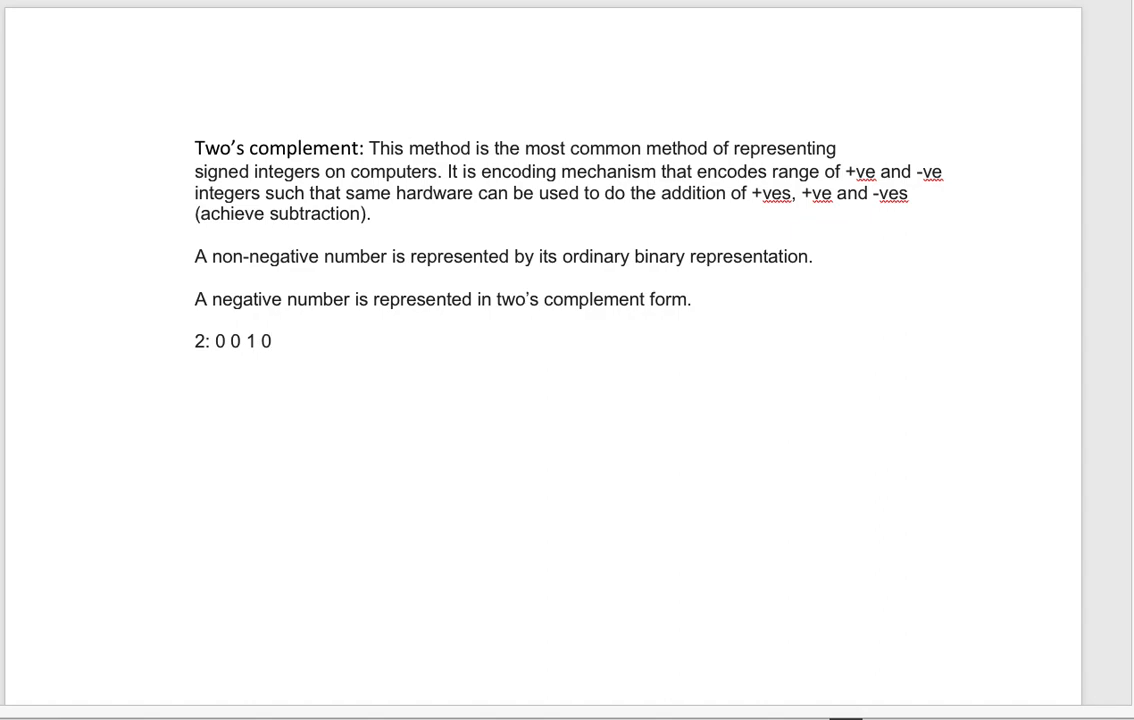
pyautogui.press('enter')
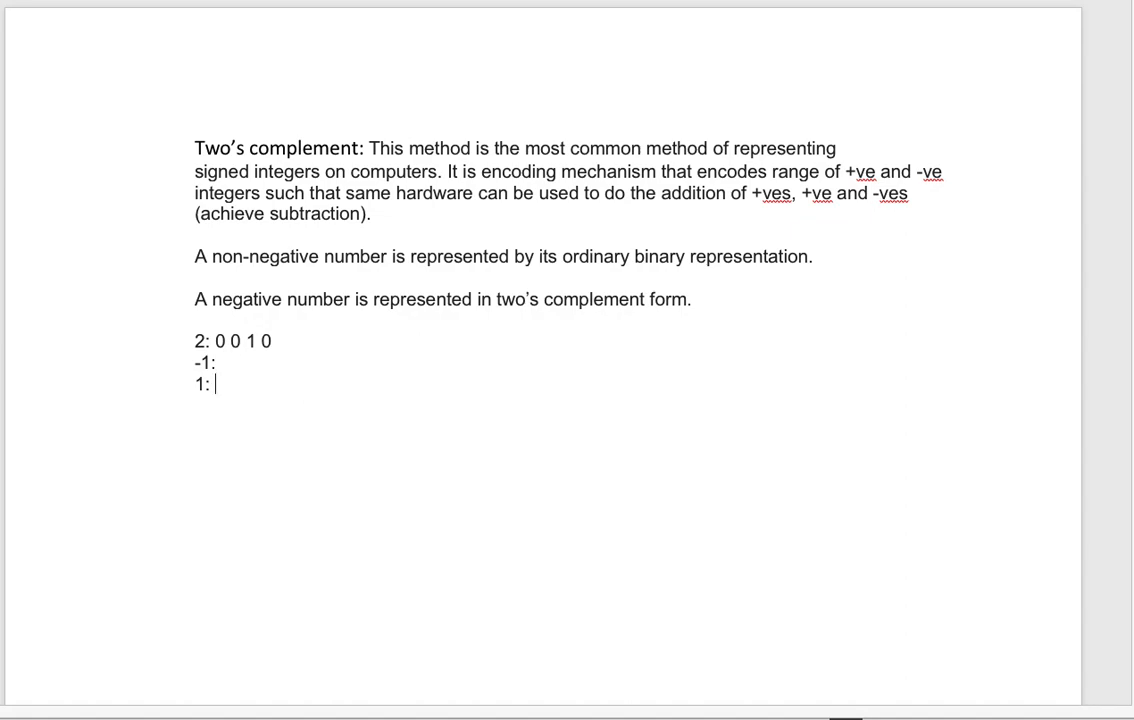
# Step: Write 1 as "0 0 0 1" and begin the "Inverse it" line below
pyautogui.write('0 0 0')
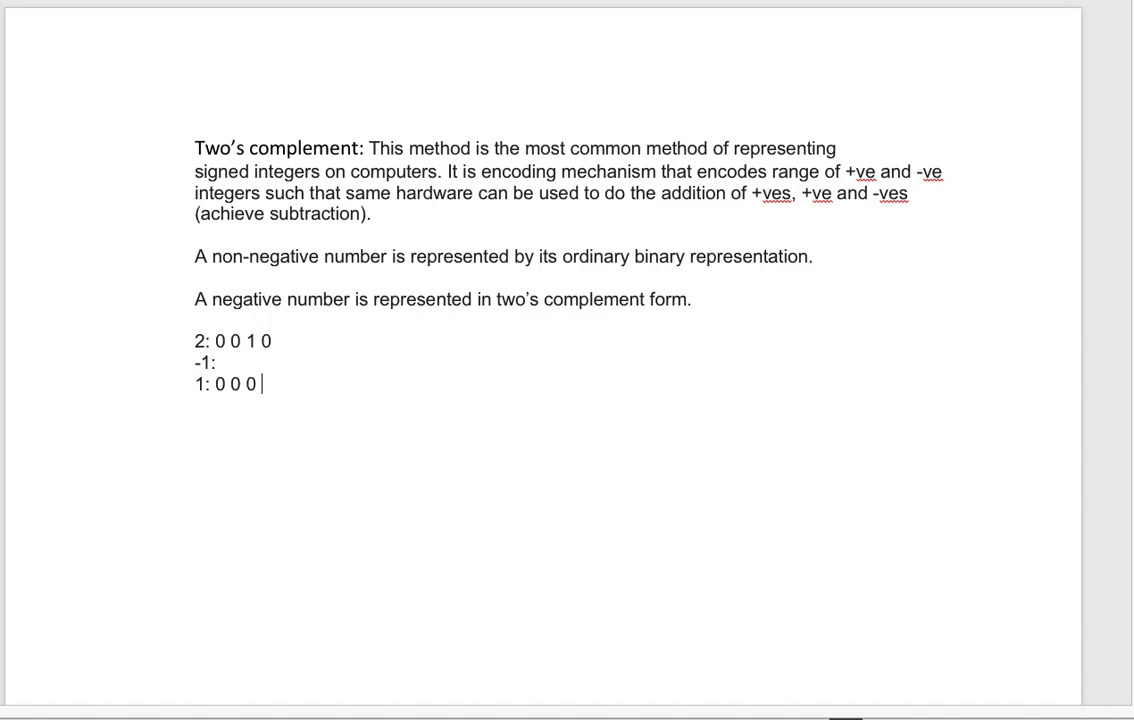
pyautogui.write('1')
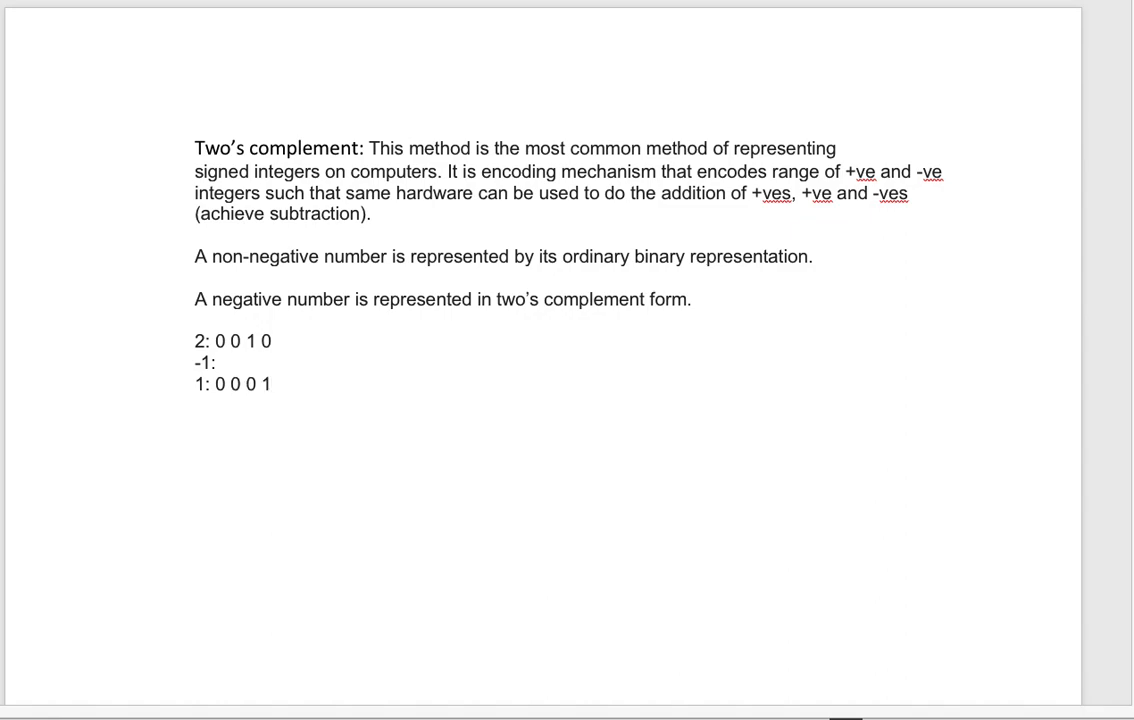
pyautogui.write('inverse it: 1 1 1 0')
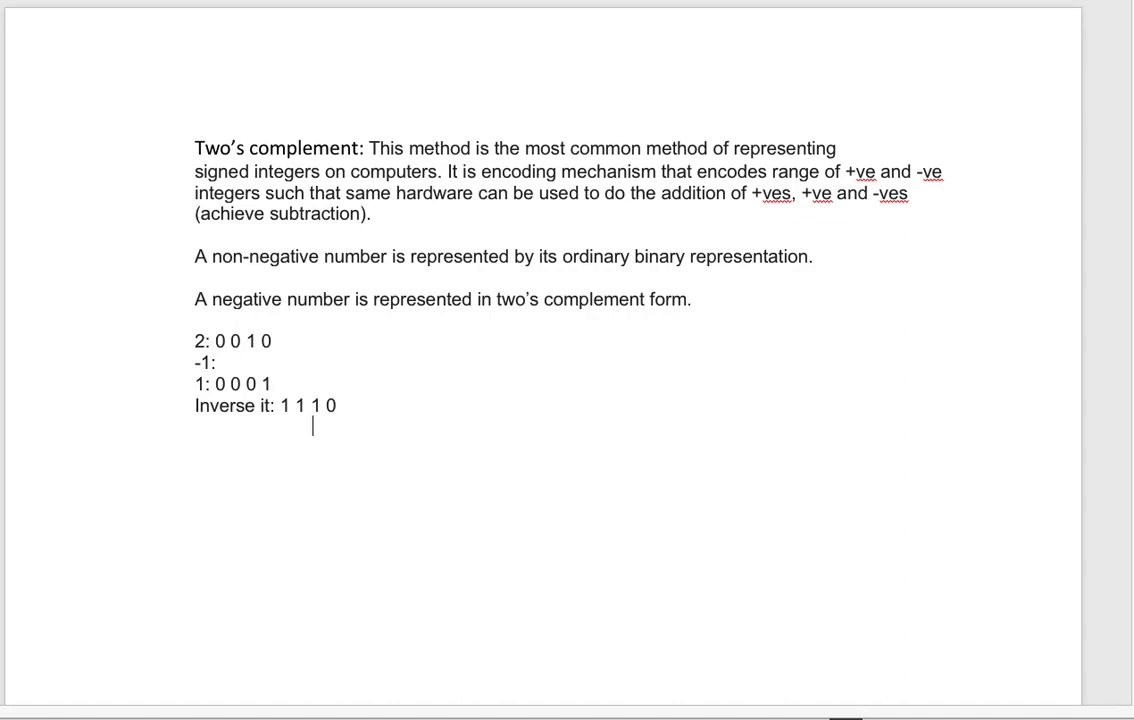
# Step: Write "+ 1" beneath the inverted bits 1 1 1 0
pyautogui.write('+')
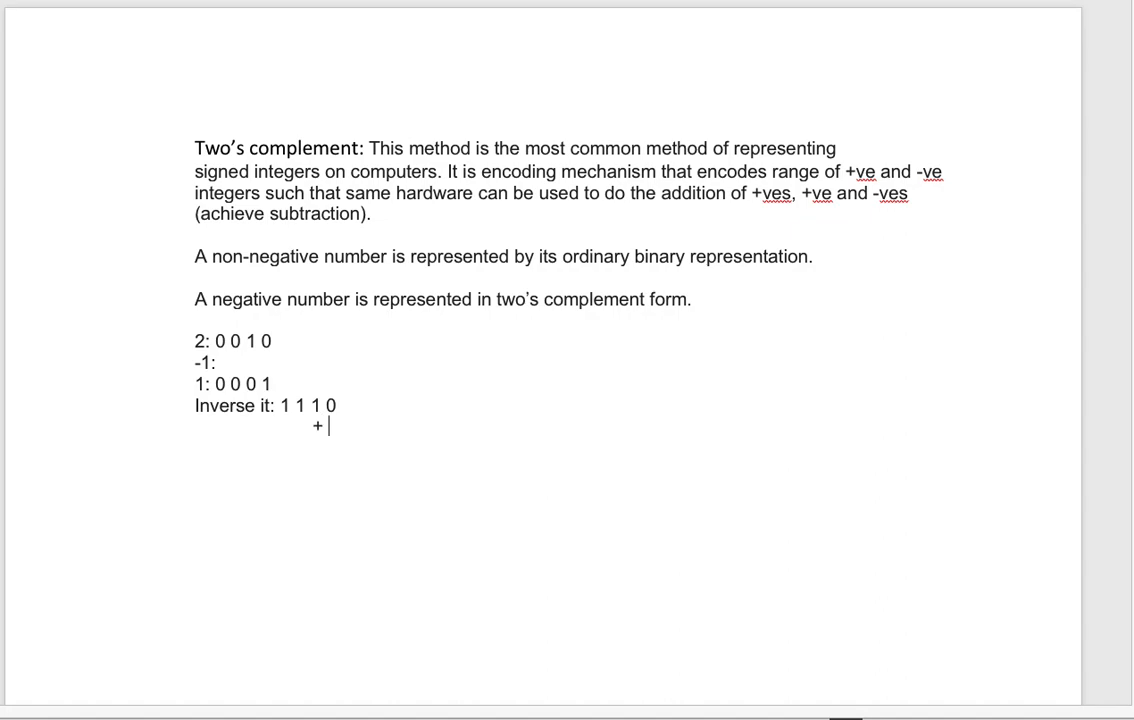
pyautogui.write('1')
pyautogui.write('2+(-1')
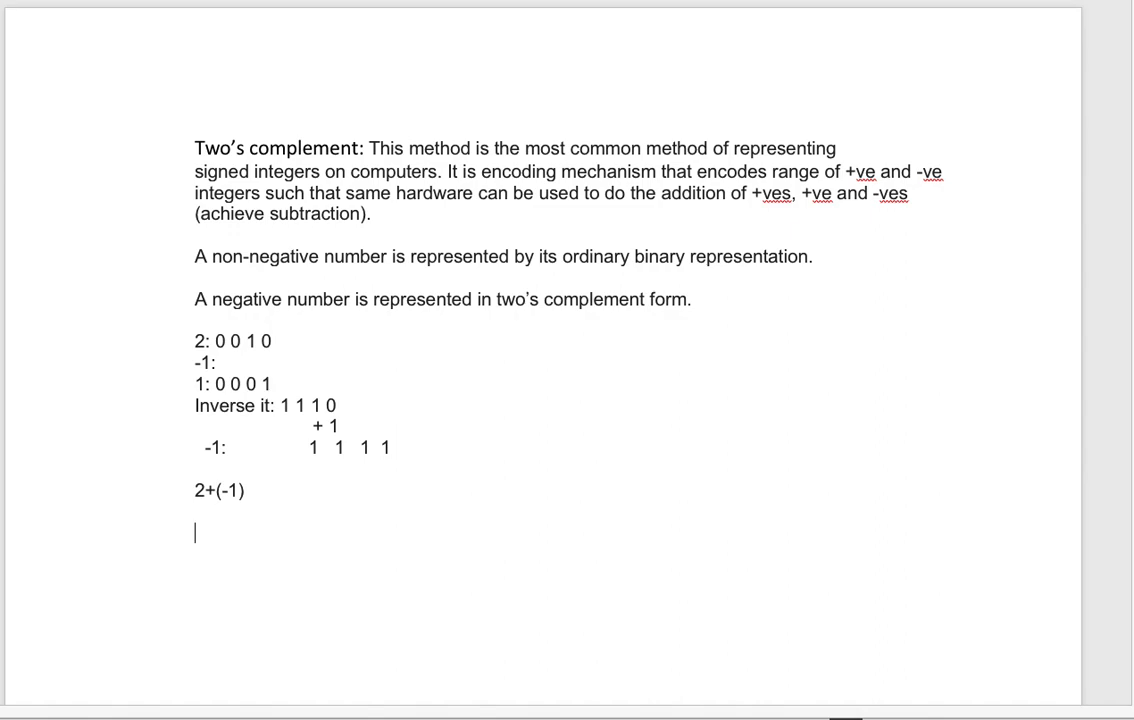
# Step: Lay out the 2+(-1) sum: "0 0 1 0" above the "1 1 1 1" row
pyautogui.write('0 0')
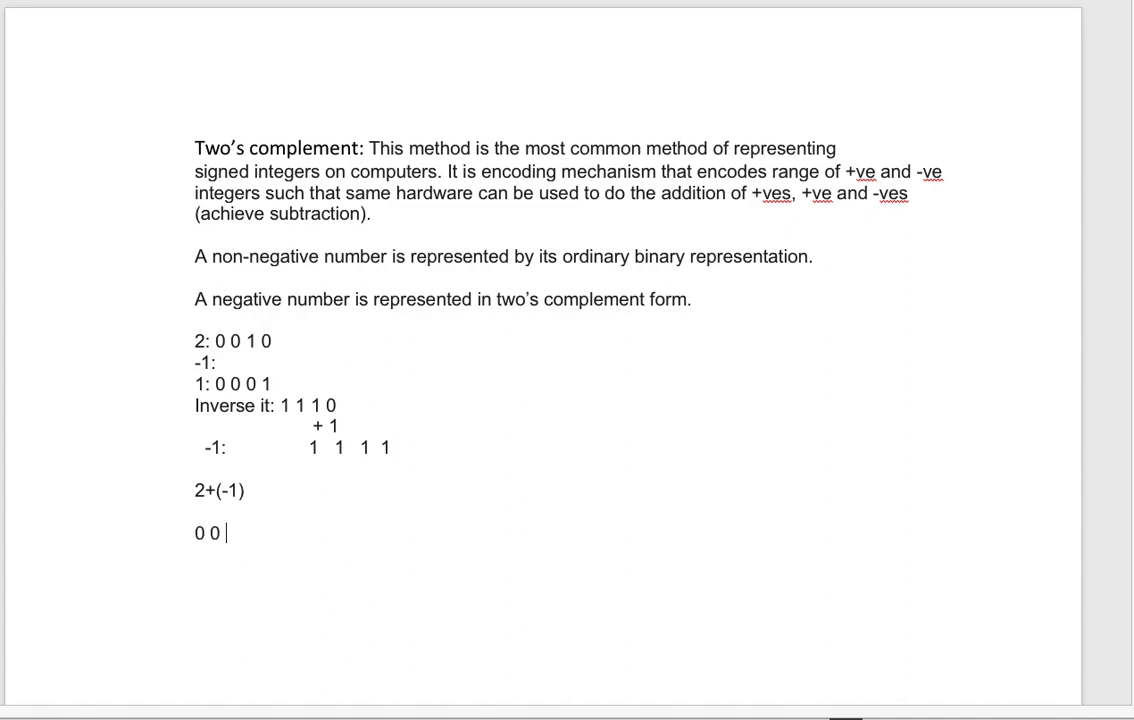
pyautogui.write('1 0')
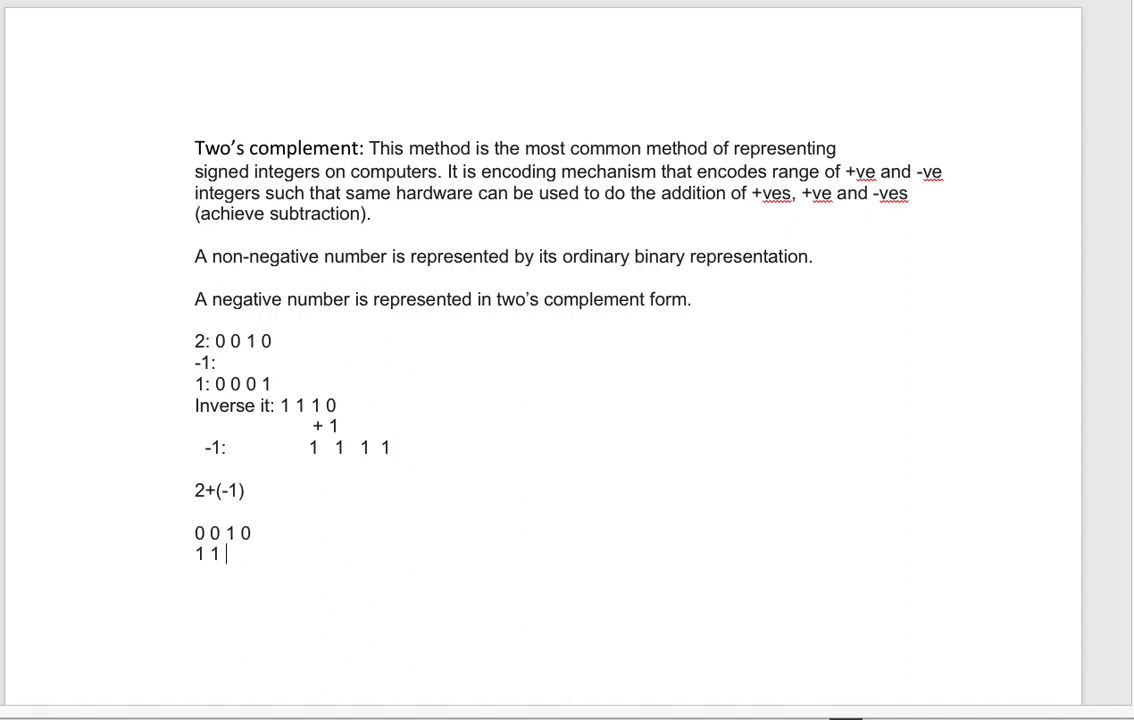
pyautogui.write('11')
pyautogui.write('----------')
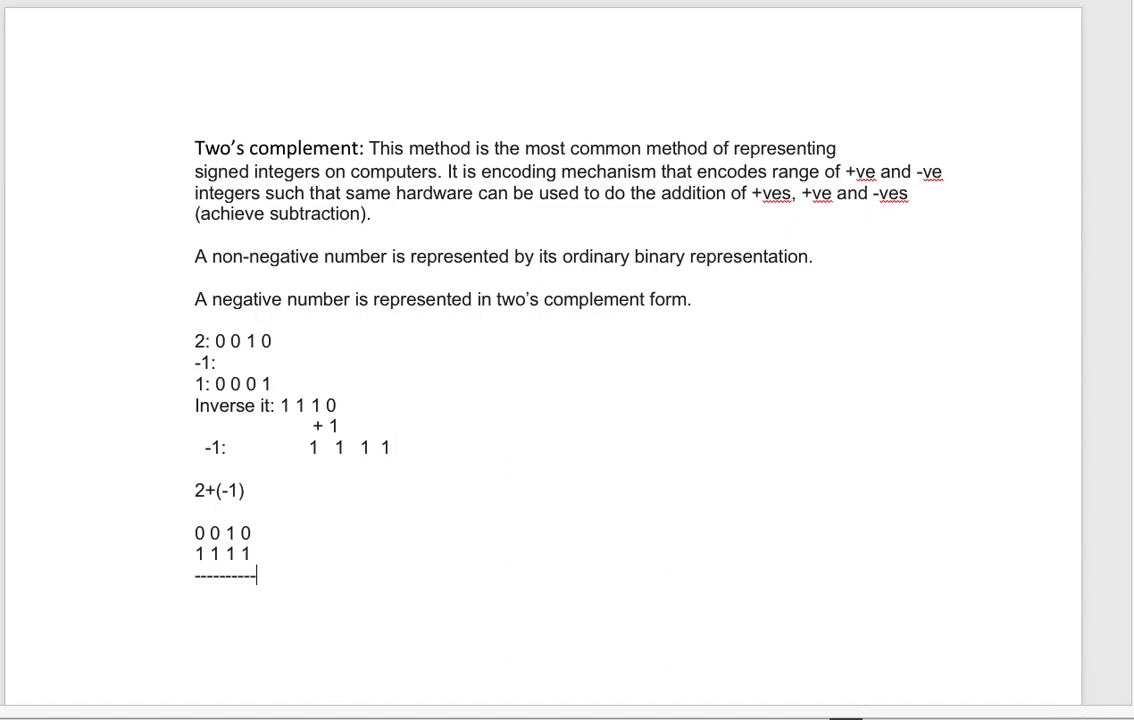